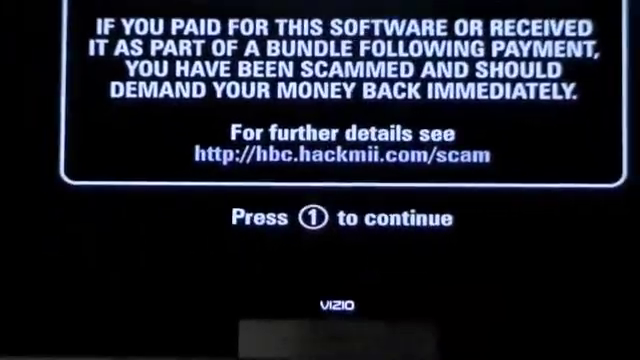
Dismiss the scam warning with 1 to reach the HackMii Installer main menu
key("1")
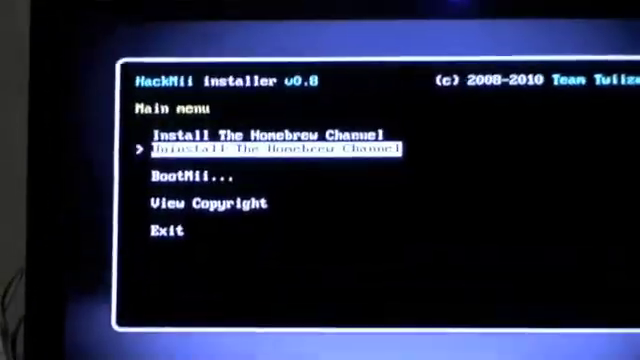